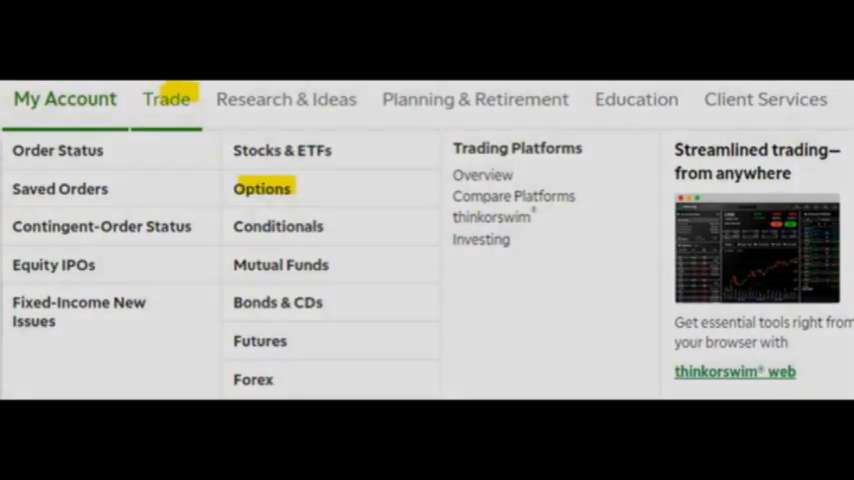
Create a single sell-to-open ticket: 1 PLTR Aug 18 2023 $14 put, $0.15 limit, Day.
{"action": "left_click", "coordinate": [262, 188]}
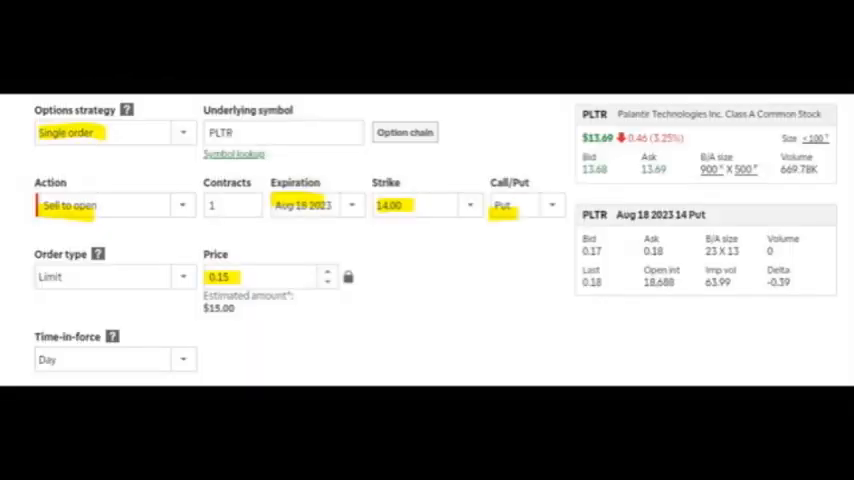